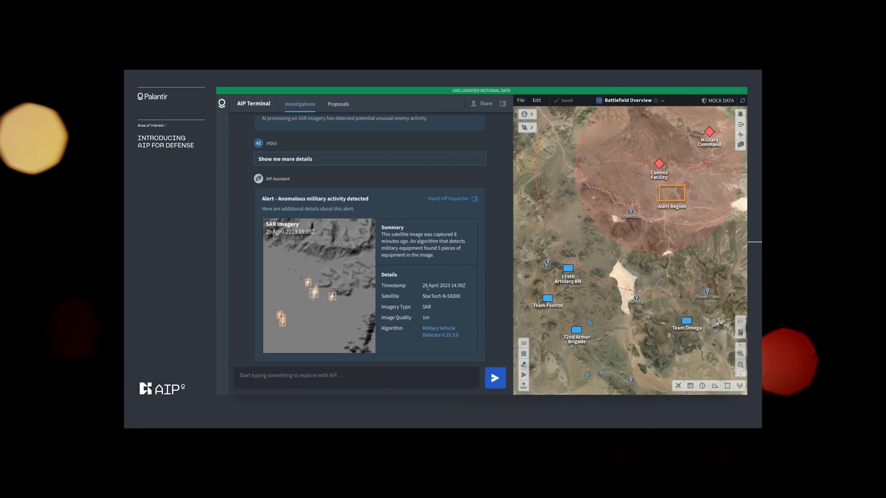
Ask AIP 'What military unit is in the region?' to identify the unit.
{"action": "type", "text": "What military unit is in the region?"}
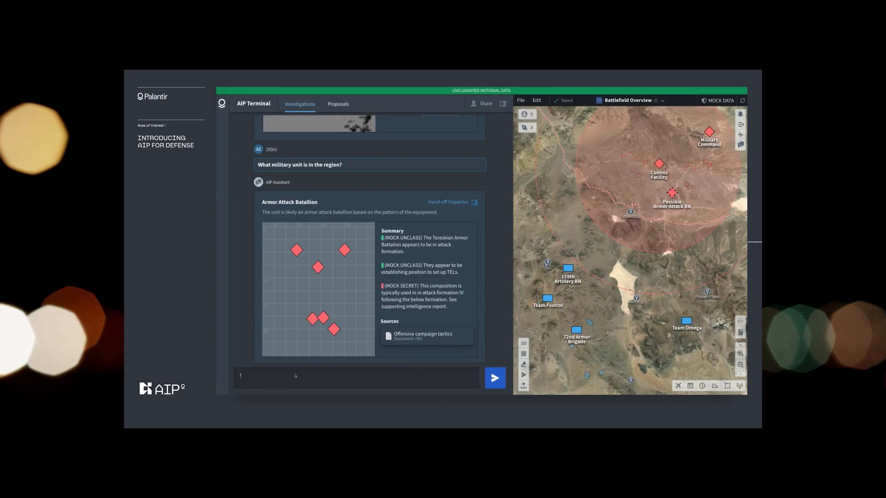
Request imagery tasking options at 1-meter resolution and task the MQ-9 to capture video.
{"action": "type", "text": "Show options for tasking imagery at this location at a resolution of 1 meter or higher"}
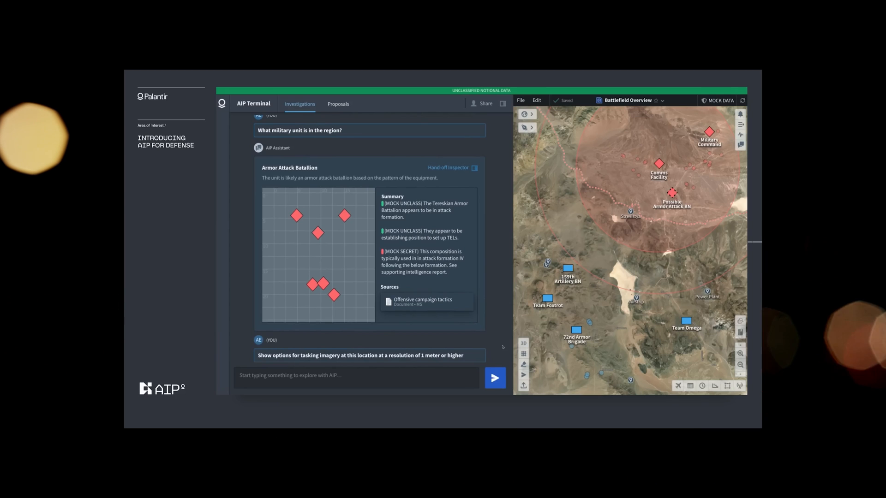
{"action": "left_click", "coordinate": [493, 377]}
{"action": "type", "text": "Generate 3 courses of action to target this enemy equipment"}
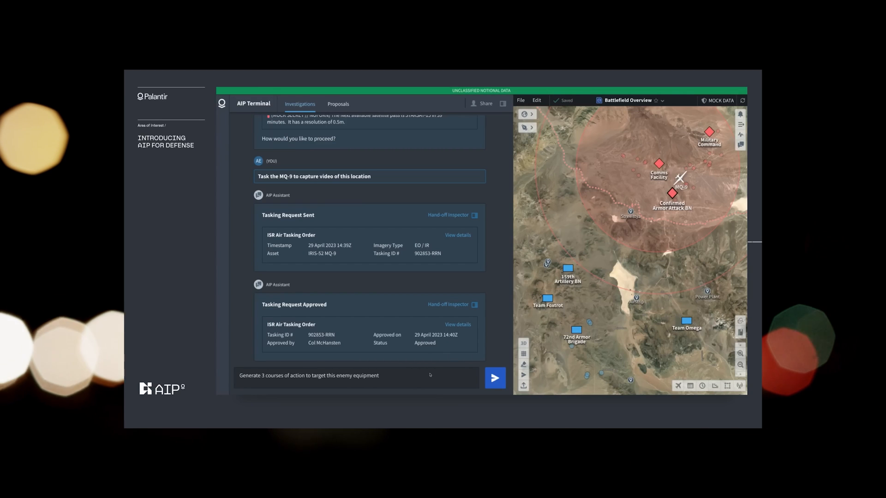
Send the three-courses-of-action request and pick one to plot its routes.
{"action": "left_click", "coordinate": [493, 377]}
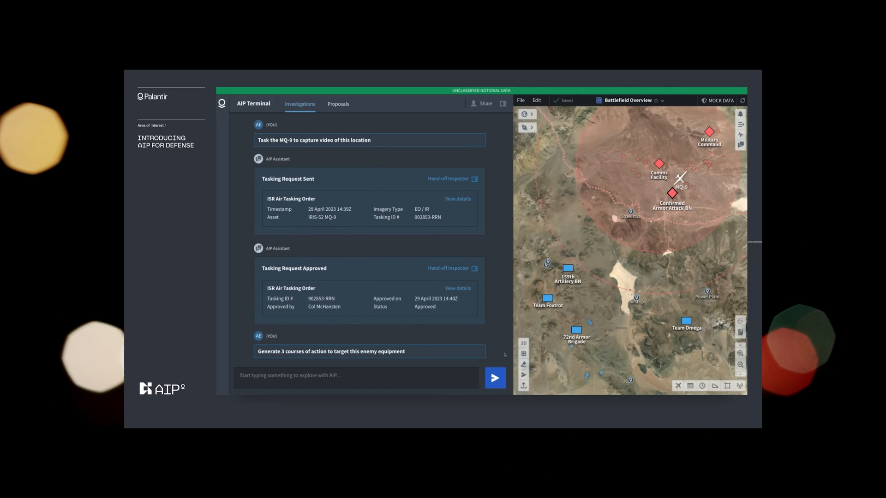
{"action": "left_click", "coordinate": [494, 378]}
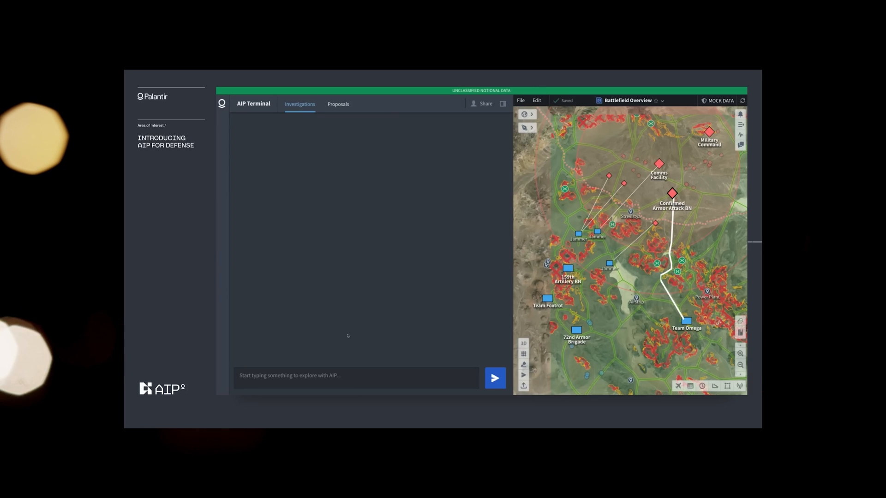
Send 'Initiate jamming operation' to AIP to issue the communications jamming order.
{"action": "type", "text": "Initiate jamming operation"}
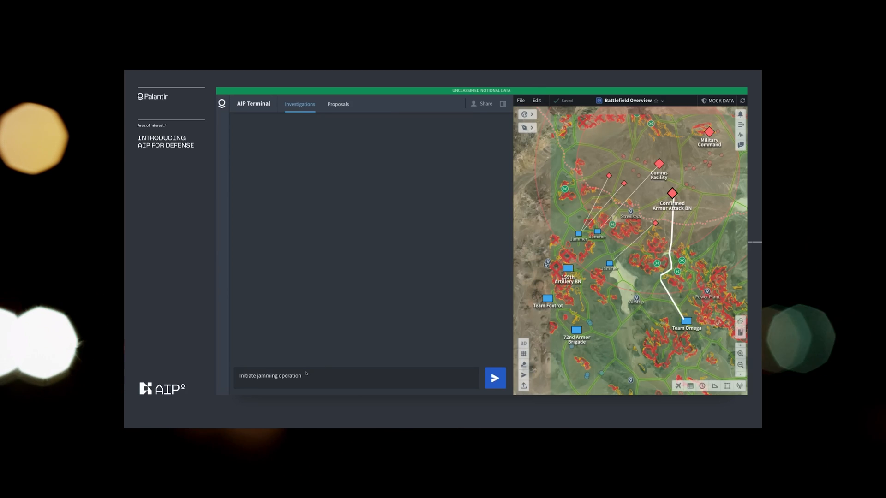
{"action": "left_click", "coordinate": [494, 377]}
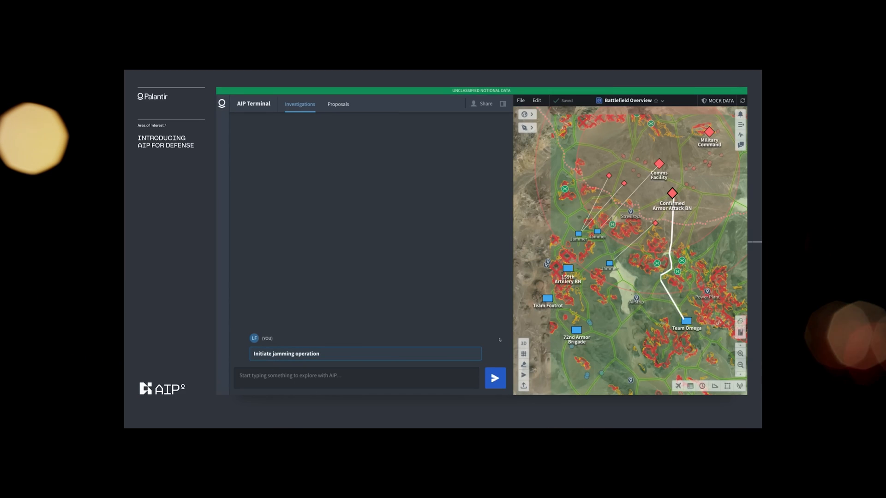
{"action": "left_click", "coordinate": [494, 377]}
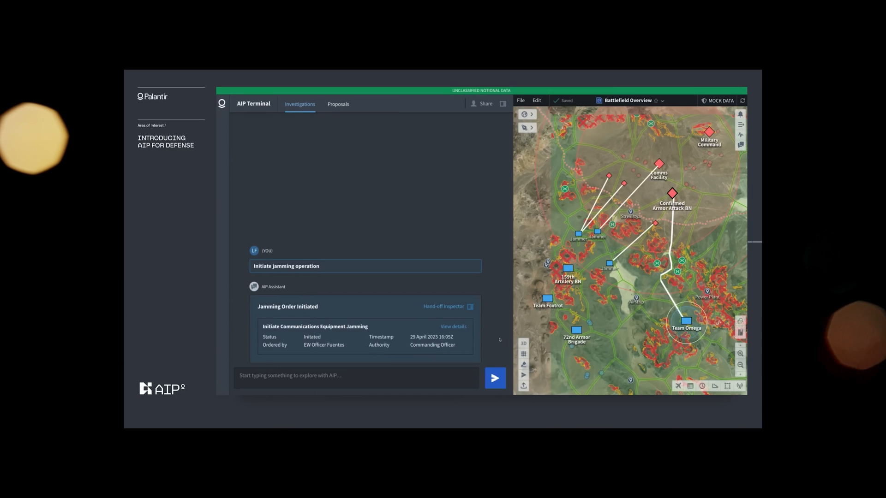